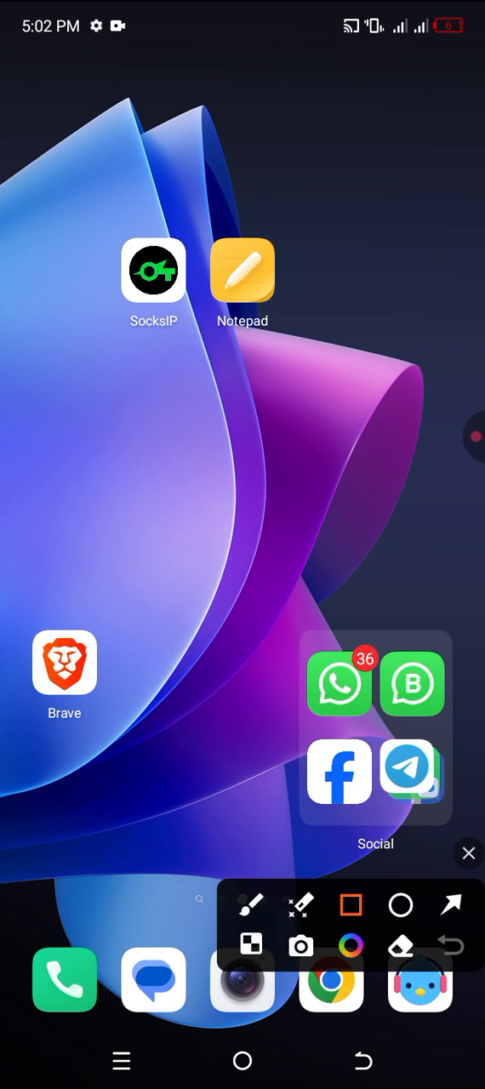
Launch SocksIP from its home-screen icon.
drag(68, 201, 361, 385)
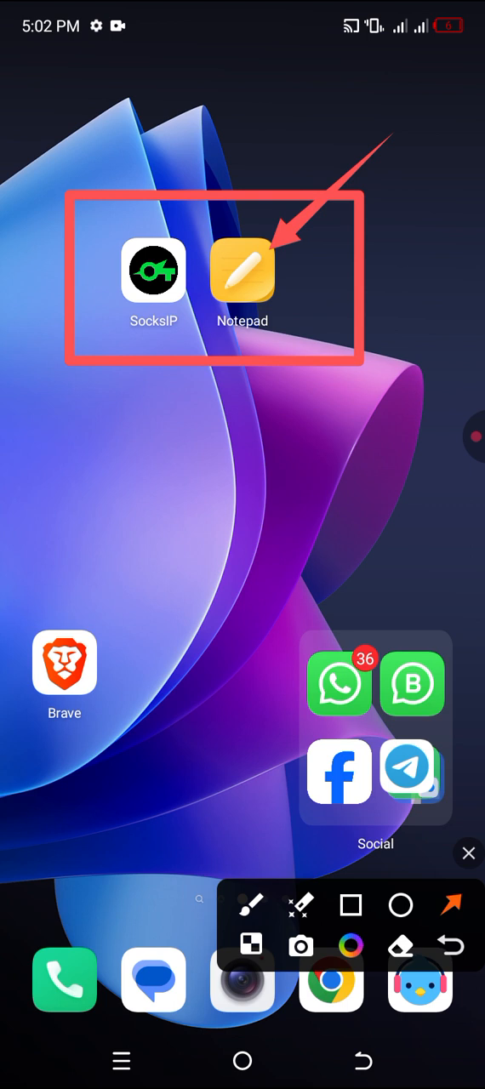
click(241, 268)
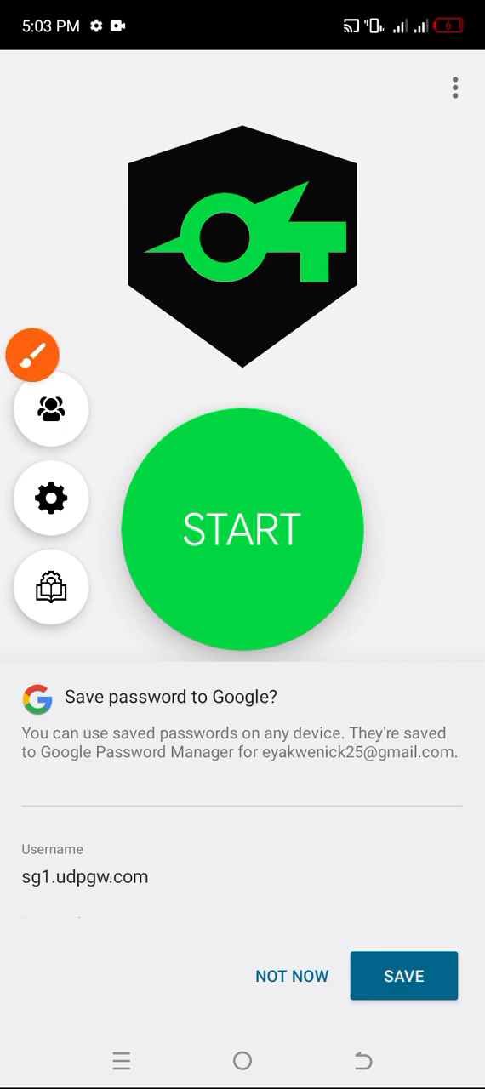
Reach the configuration screen and list the tunnel mode options, including UDP Request.
click(51, 497)
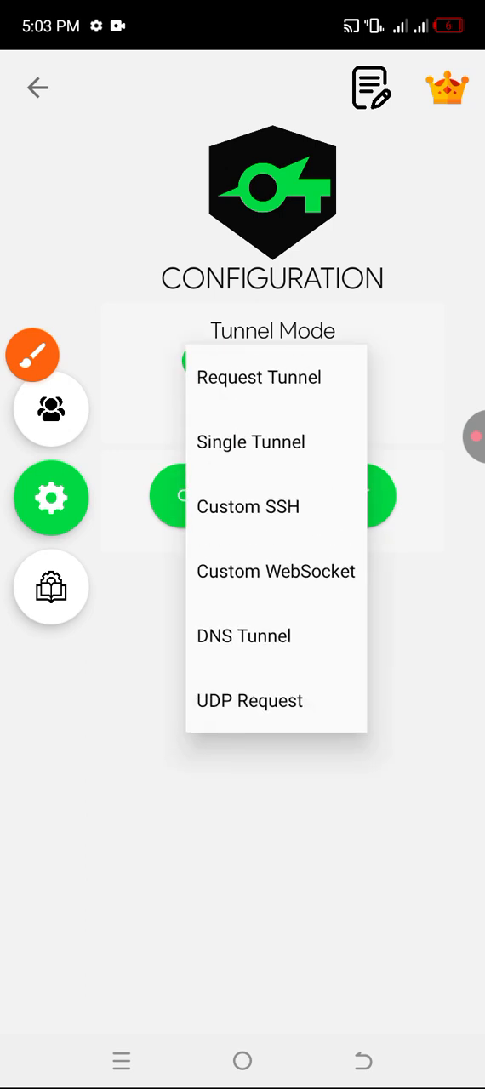
click(259, 378)
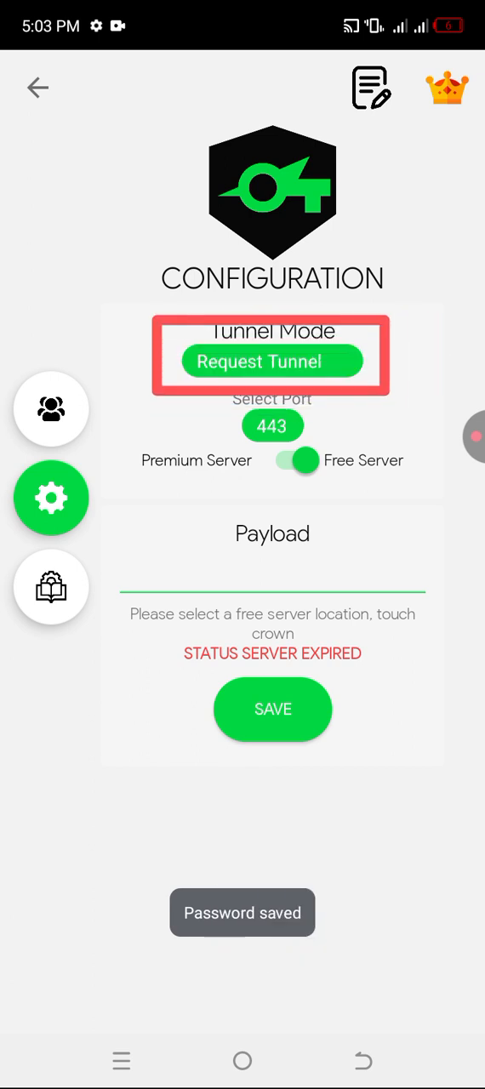
click(273, 361)
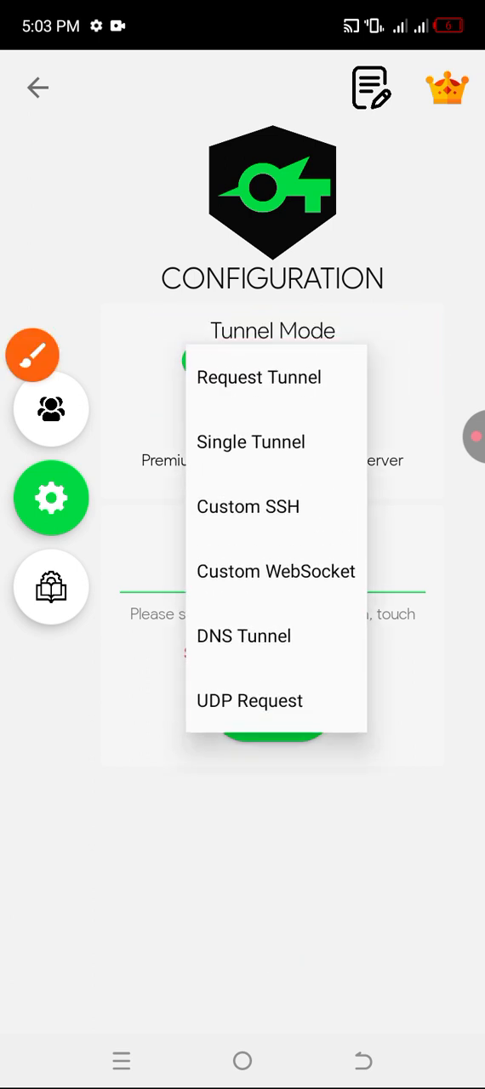
click(34, 354)
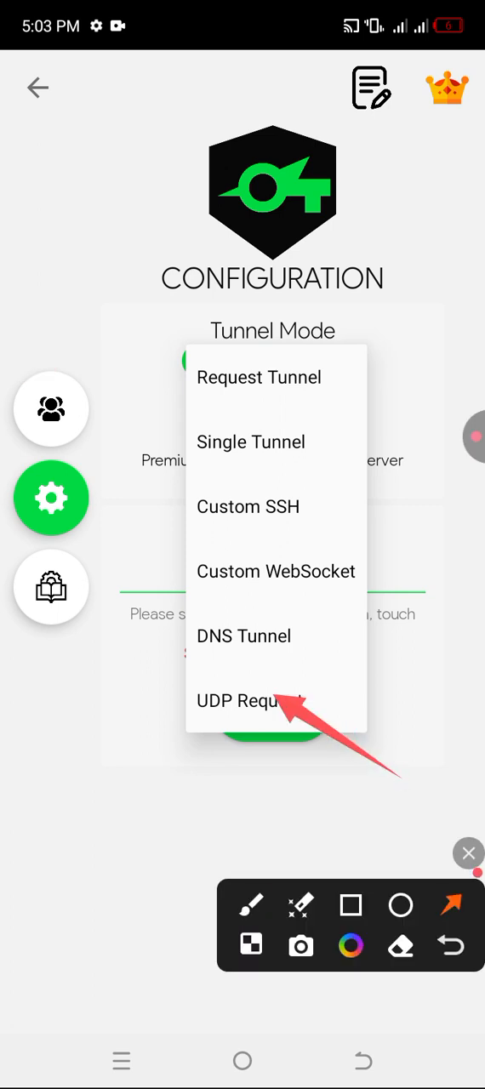
Choose UDP Request with custom server sg1.udpgw.com, ports 1-65535, credentials and counters, and save settings.
click(248, 701)
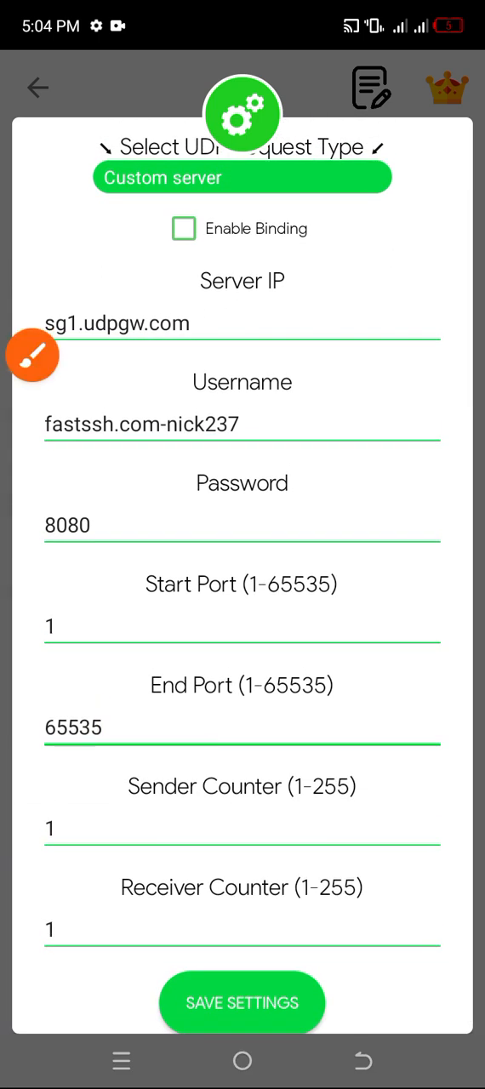
click(241, 1002)
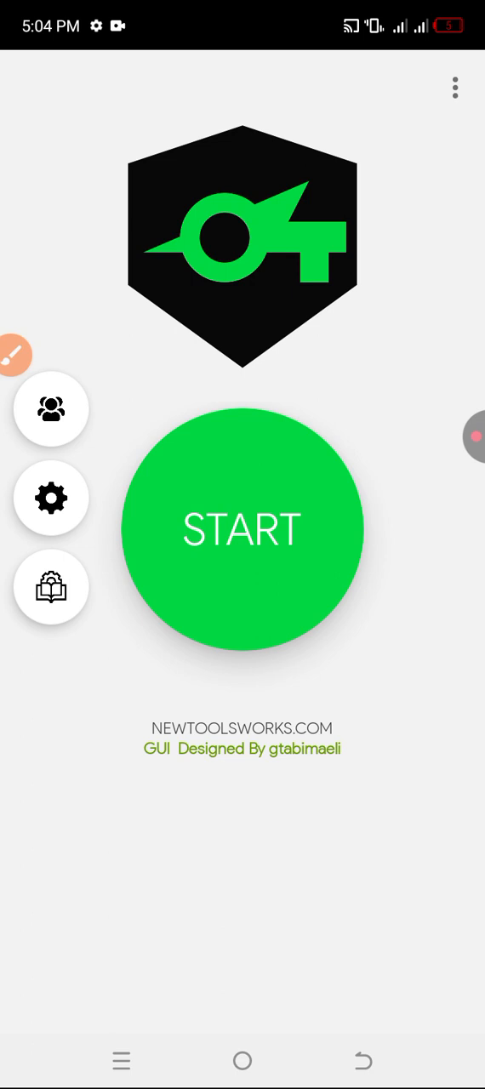
Start a config export via Import/Export, naming the file 'UDP REQUEST' with Block ALL checked.
click(456, 86)
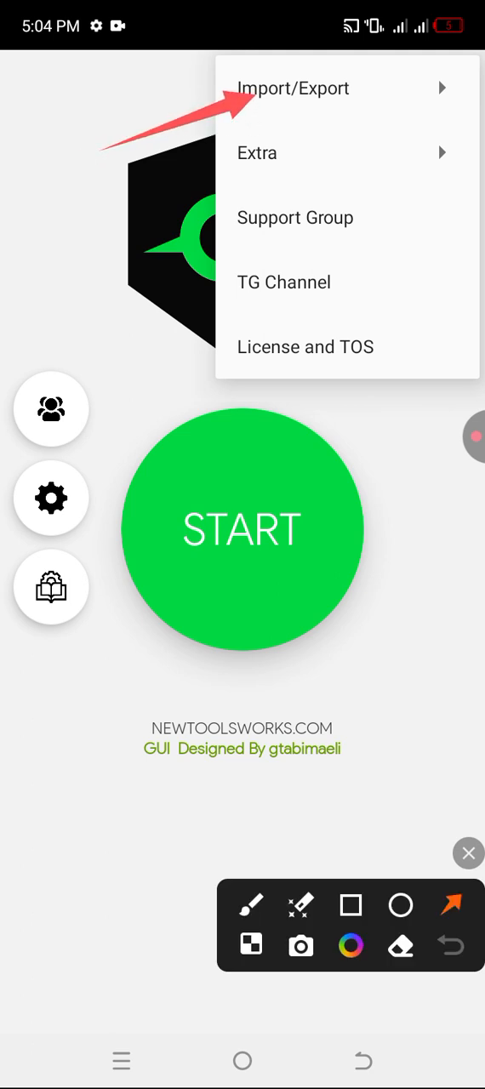
click(293, 88)
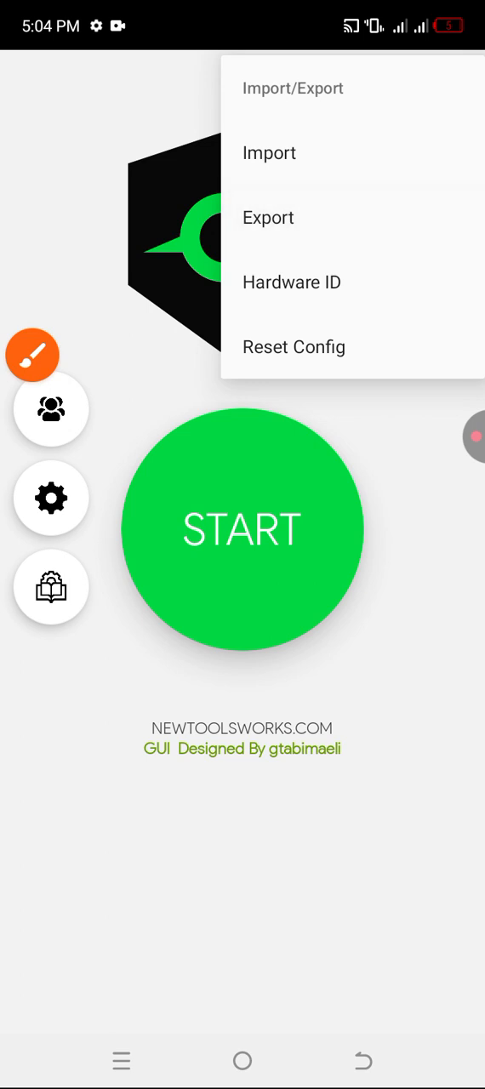
click(269, 218)
text(UDP REQUEST)
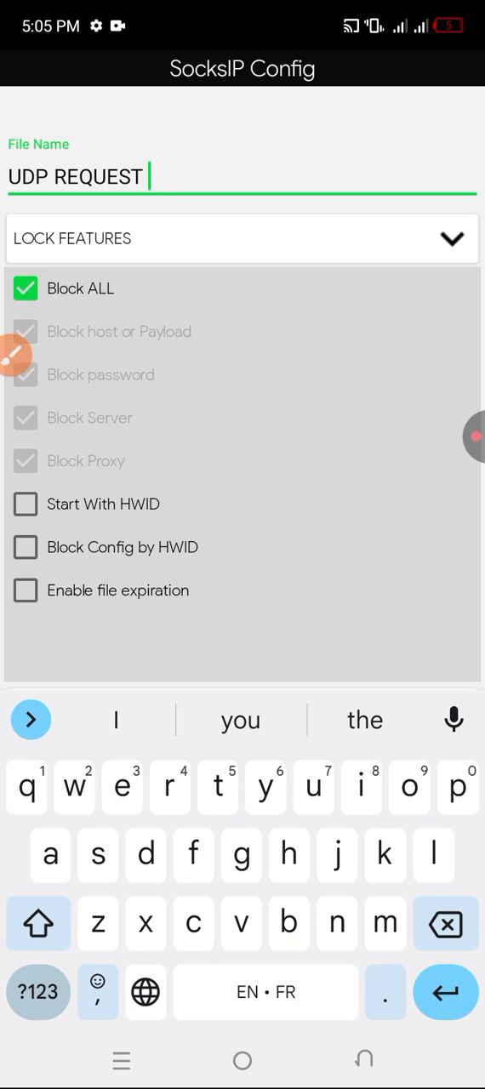
Confirm the export so the locked 'UDP REQUEST' config file is saved.
click(25, 590)
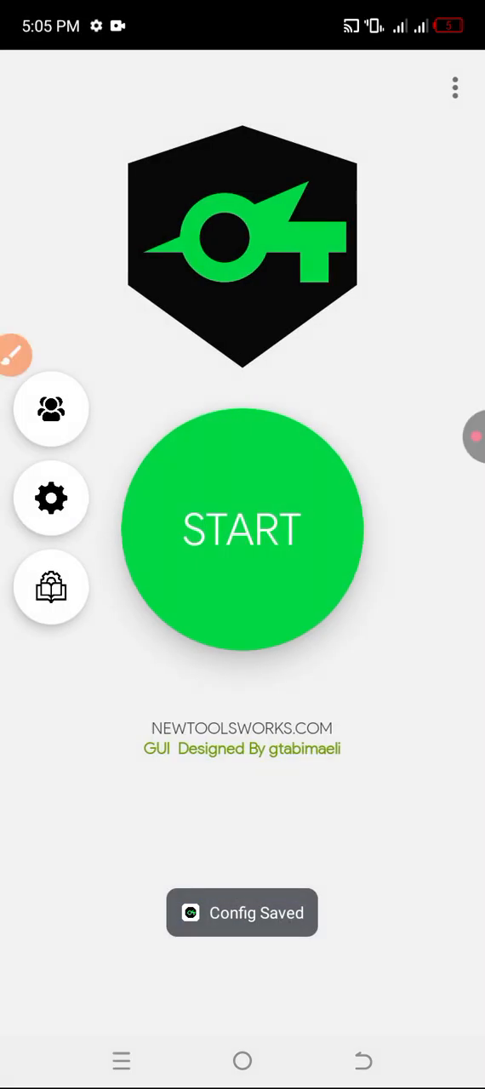
Import the saved config via Import/Export and view its 'Expires in 7days' message.
click(455, 88)
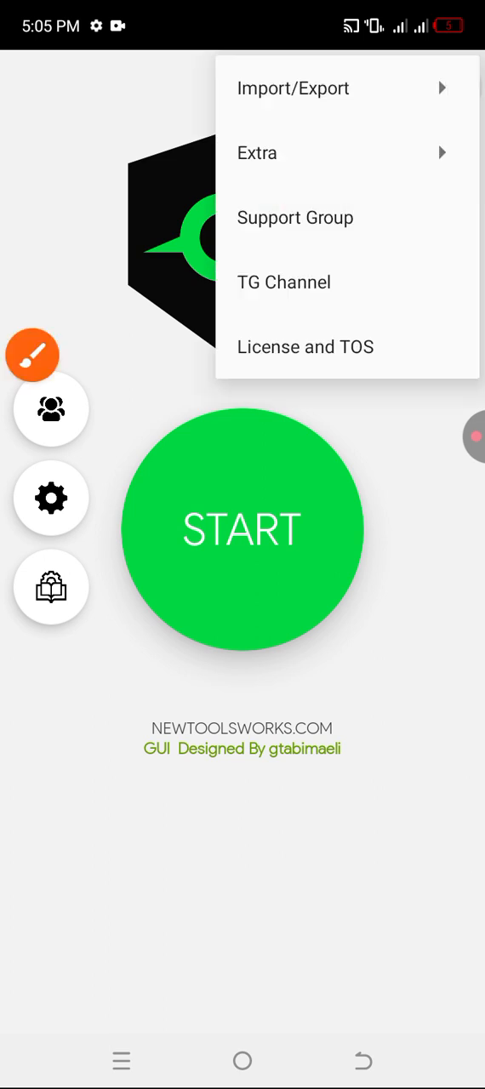
click(292, 88)
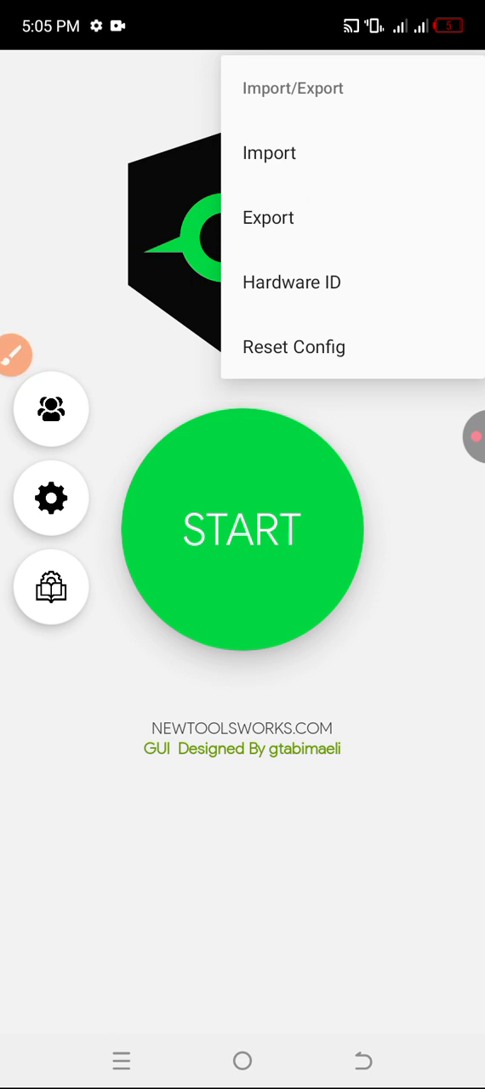
click(269, 153)
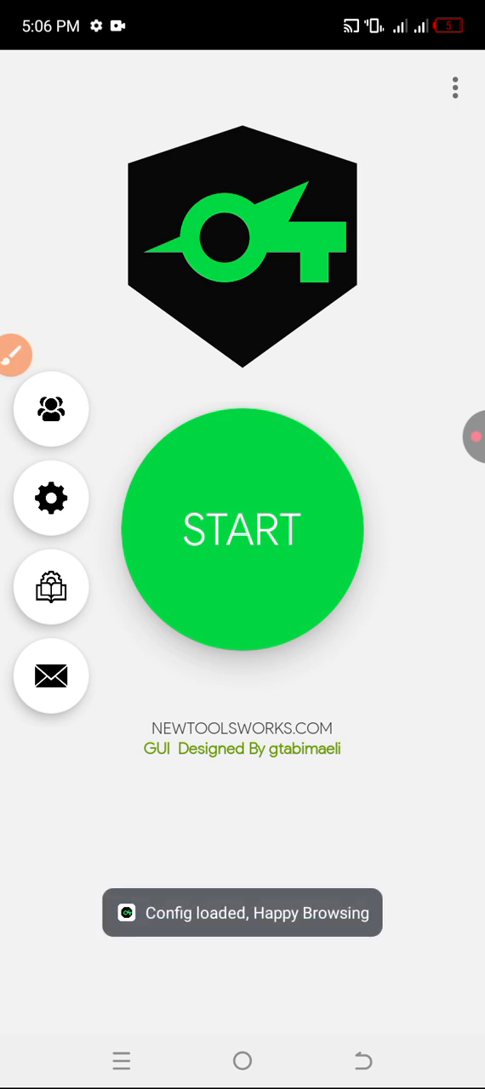
click(241, 528)
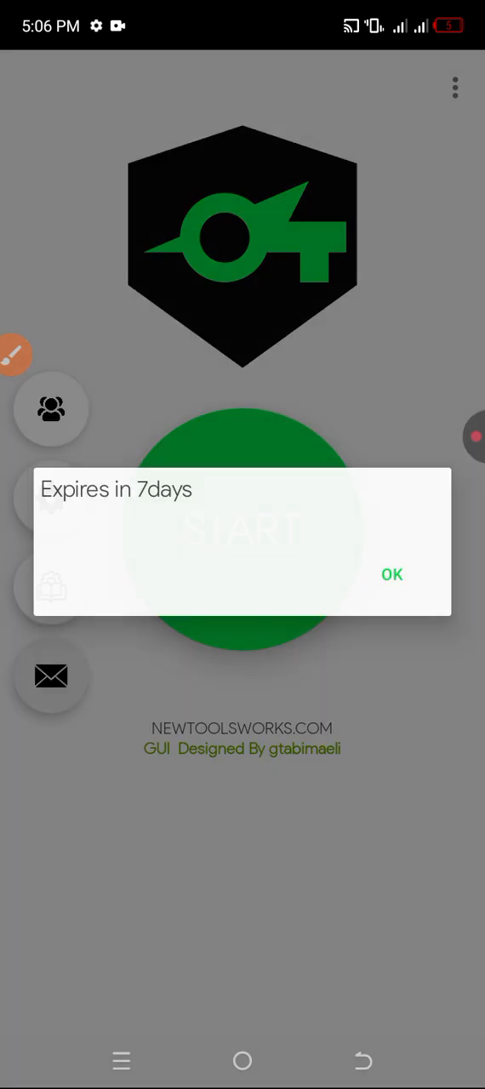